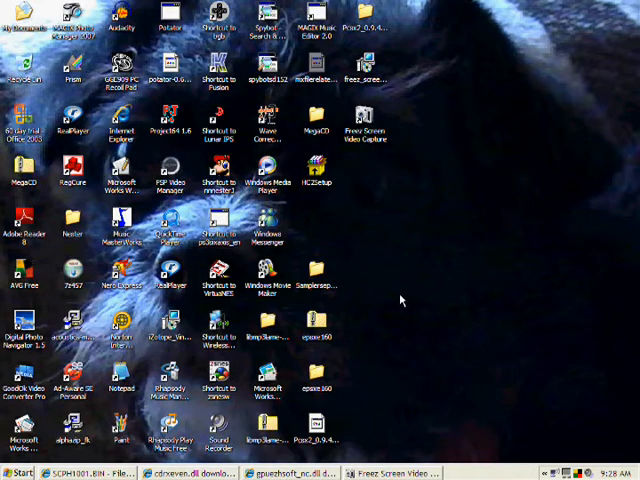
{"action": "mouse_move", "coordinate": [420, 372]}
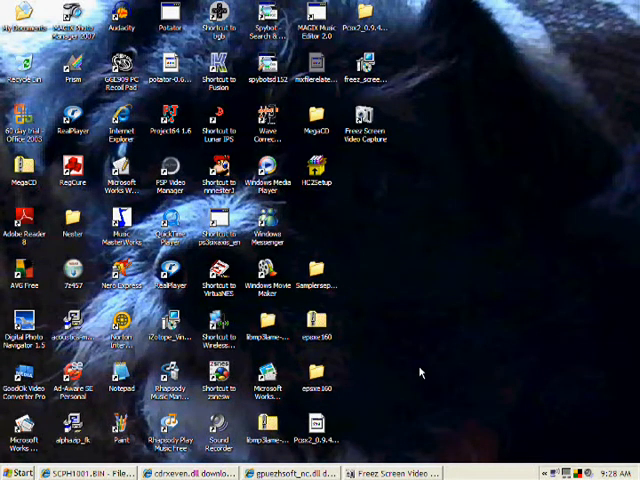
{"action": "mouse_move", "coordinate": [344, 382]}
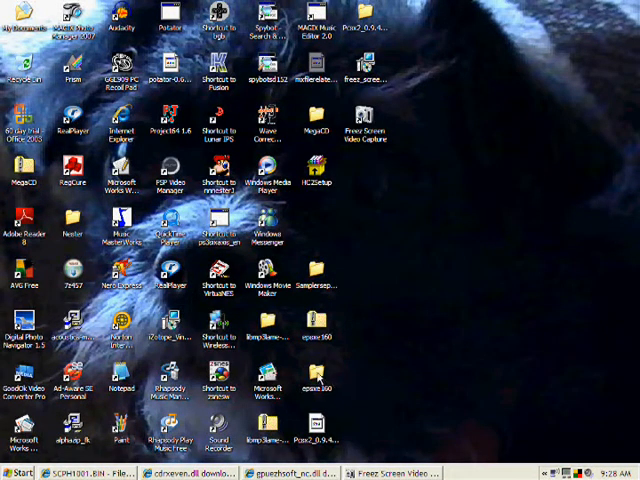
Launch ePSXe.exe from the epsxe160 folder, reaching the unknown-publisher security warning
{"action": "left_click", "coordinate": [316, 384]}
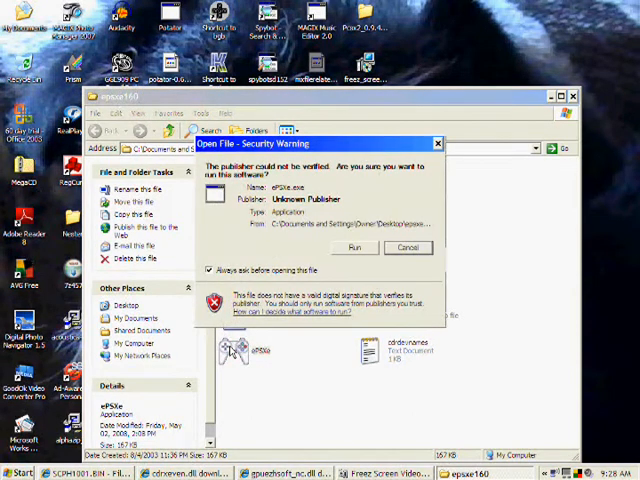
Run ePSXe despite the unknown-publisher warning to confirm it starts
{"action": "left_click", "coordinate": [352, 246]}
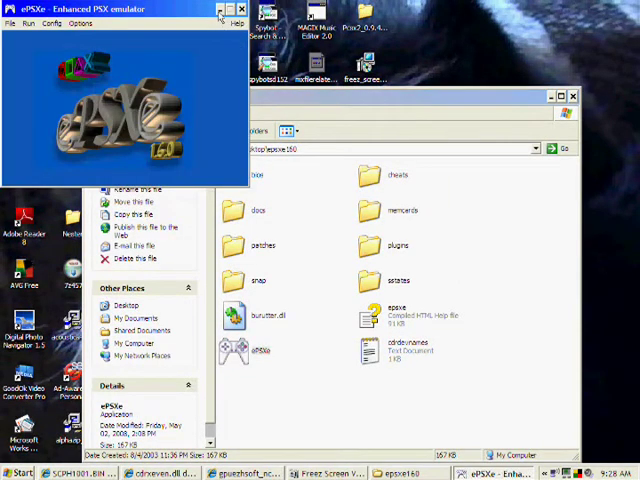
{"action": "mouse_move", "coordinate": [218, 12]}
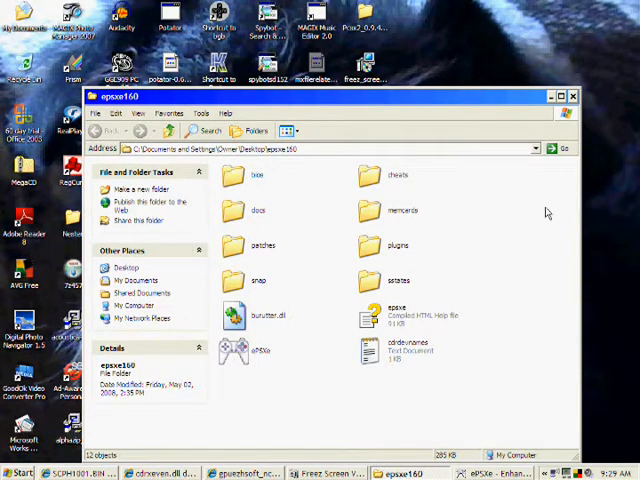
{"action": "mouse_move", "coordinate": [558, 96]}
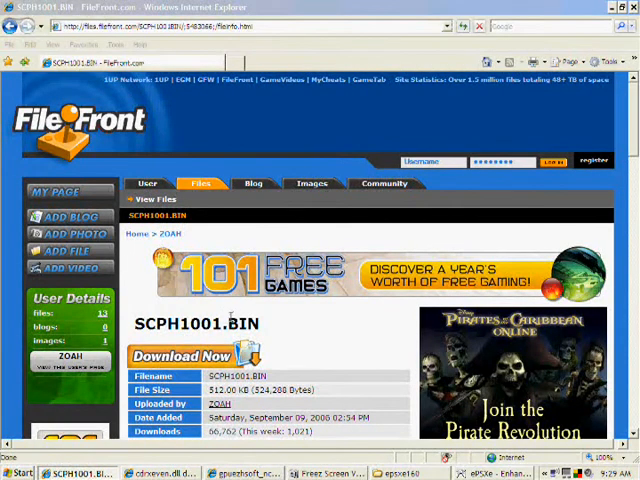
{"action": "mouse_move", "coordinate": [300, 328]}
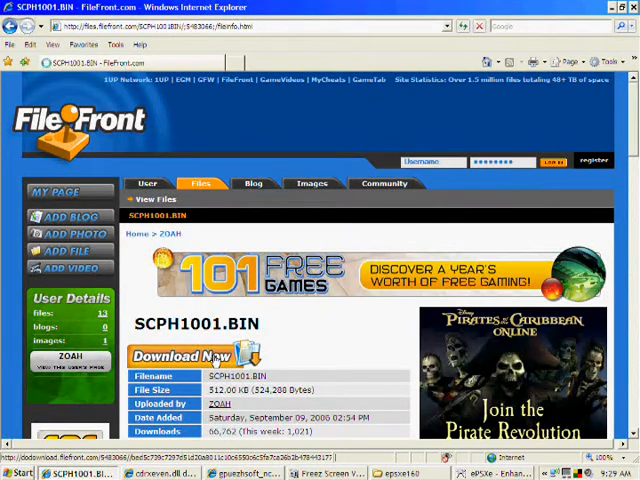
Start the SCPH1001.BIN BIOS download from FileFront via Download Now
{"action": "left_click", "coordinate": [182, 356]}
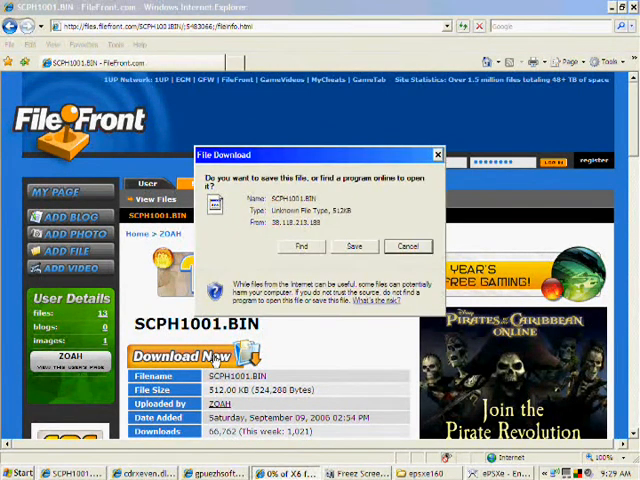
{"action": "left_click", "coordinate": [354, 246]}
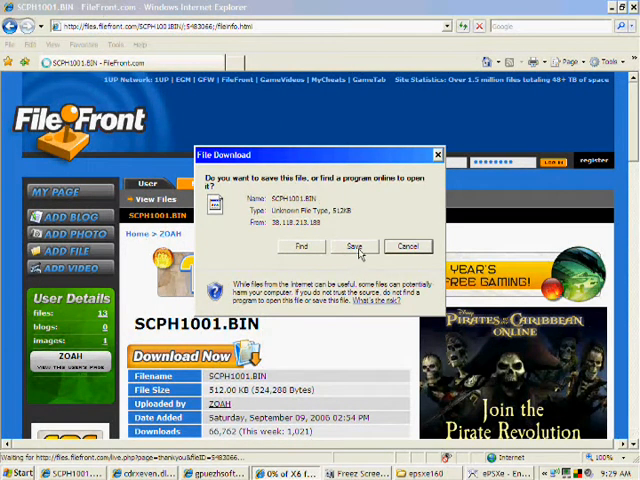
Save SCPH1001.BIN, browsing Desktop > epsxe160 > bios as its location
{"action": "left_click", "coordinate": [352, 246]}
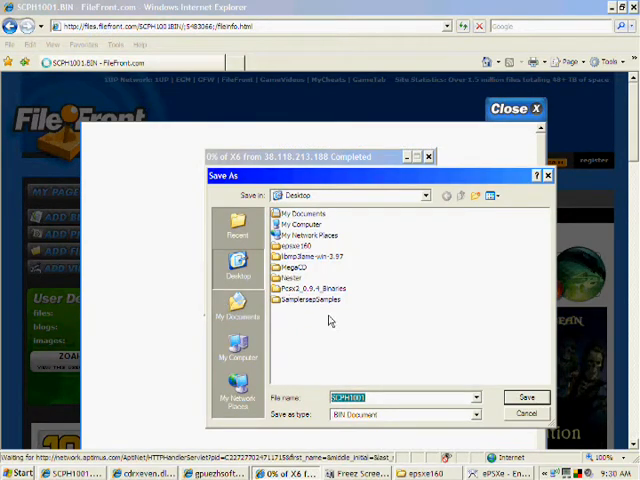
{"action": "mouse_move", "coordinate": [364, 312]}
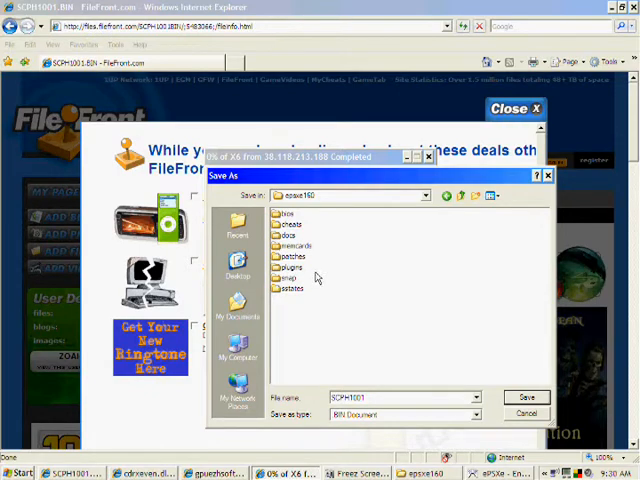
{"action": "double_click", "coordinate": [292, 268]}
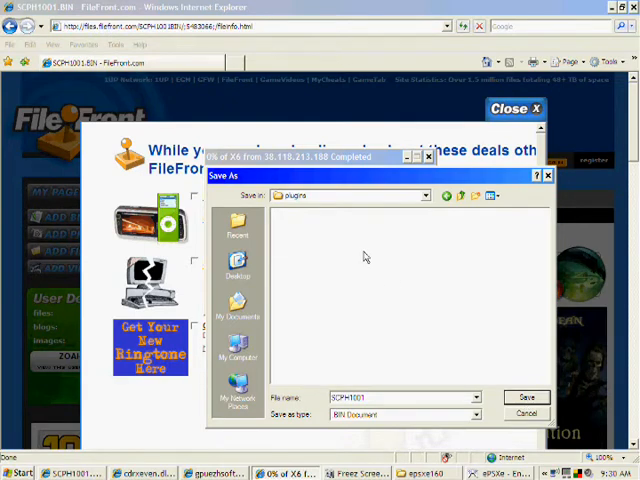
{"action": "left_click", "coordinate": [446, 196]}
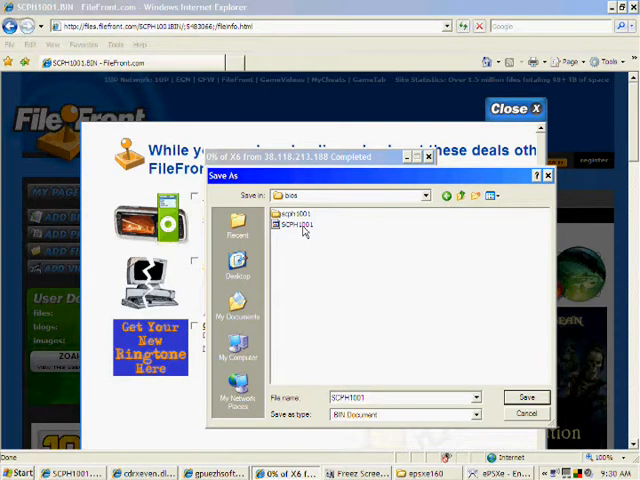
{"action": "left_click", "coordinate": [296, 224]}
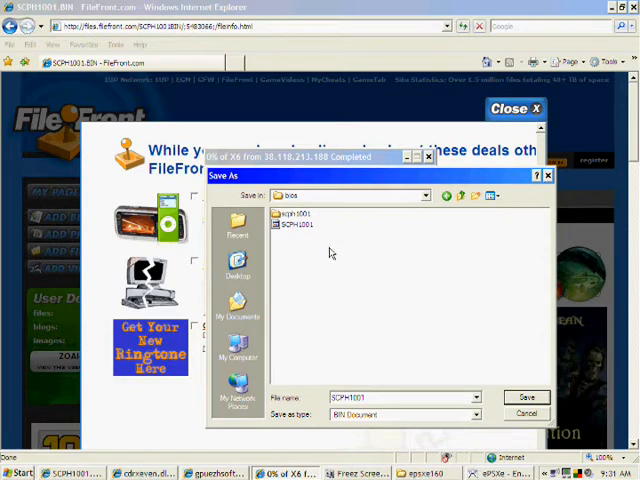
{"action": "mouse_move", "coordinate": [412, 238]}
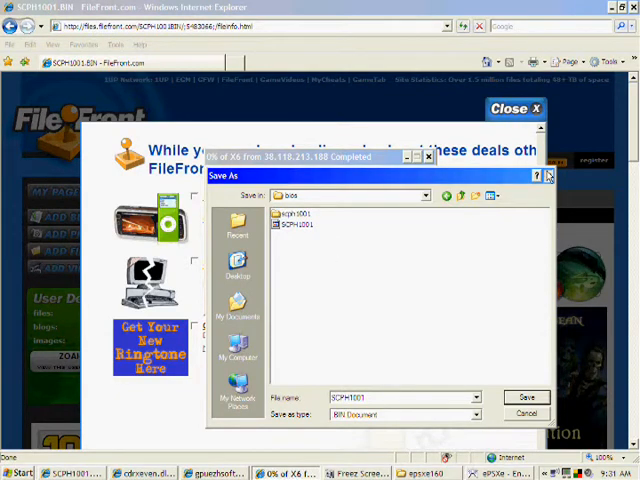
Finish saving the BIOS, then request the zipped cdrseven.dll download from DLL-files
{"action": "left_click", "coordinate": [528, 396]}
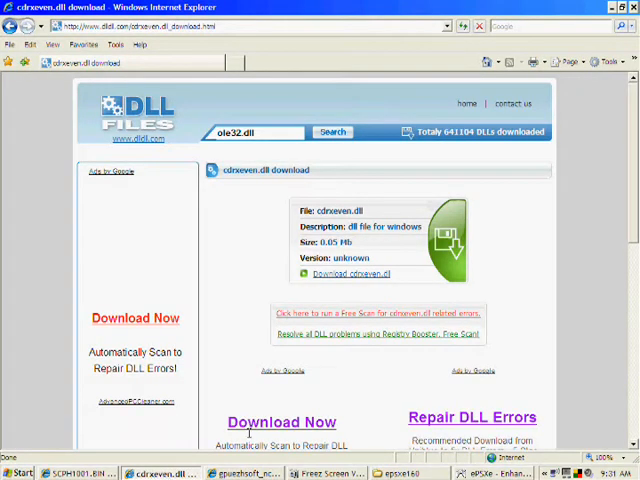
{"action": "mouse_move", "coordinate": [348, 404]}
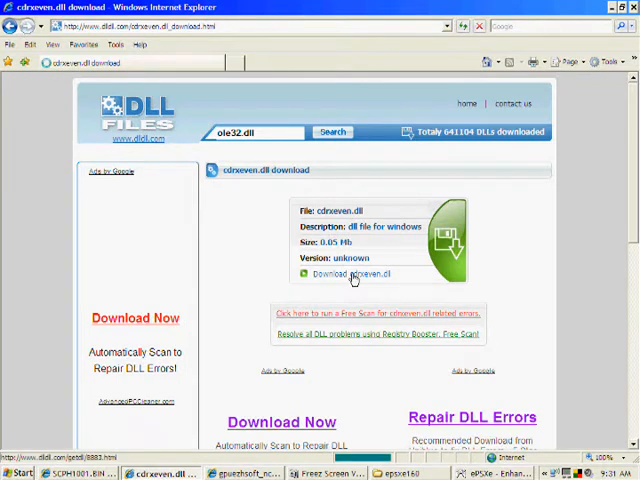
{"action": "left_click", "coordinate": [346, 274]}
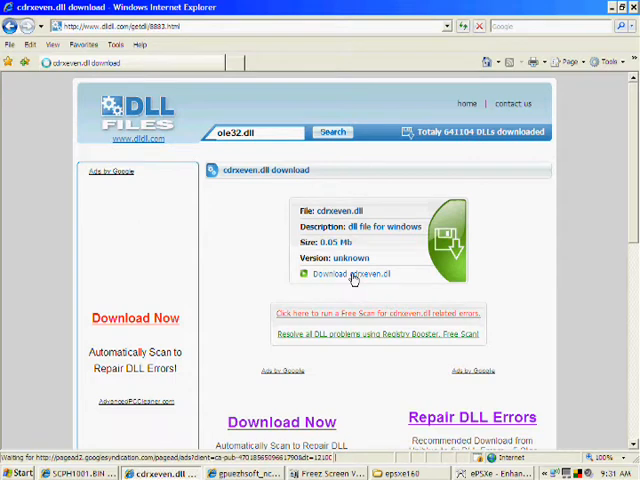
{"action": "left_click", "coordinate": [352, 274]}
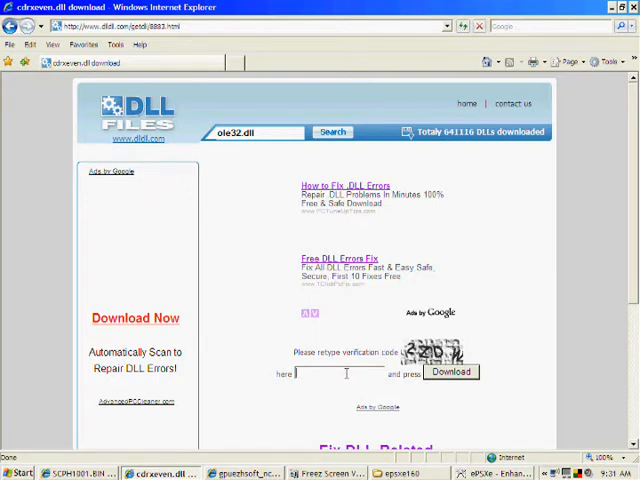
{"action": "left_click", "coordinate": [448, 372]}
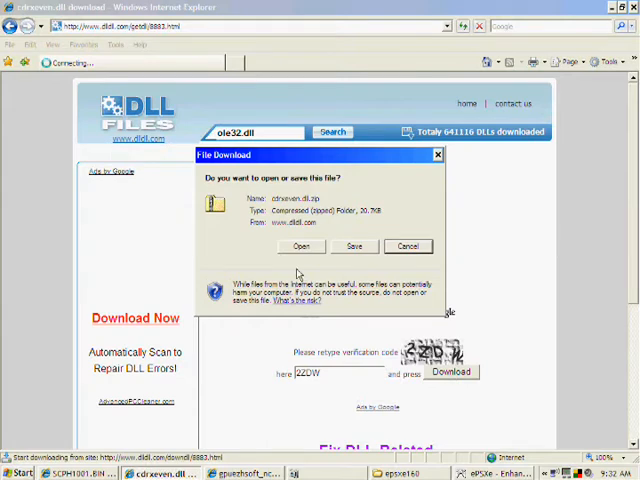
{"action": "mouse_move", "coordinate": [320, 272]}
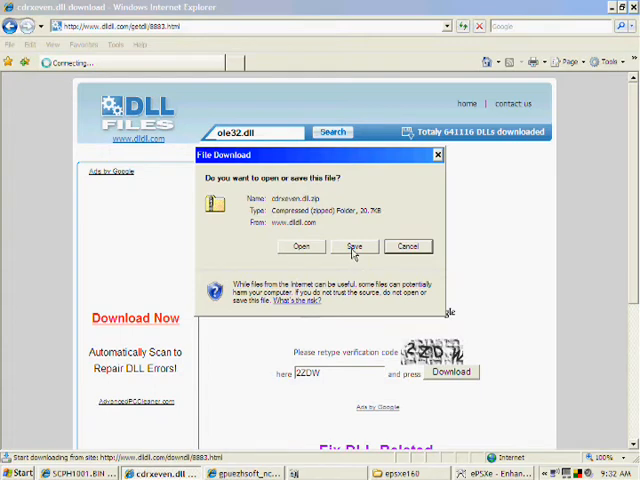
Save the zipped cdrseven.dll into the epsxe160 plugins folder
{"action": "left_click", "coordinate": [354, 246]}
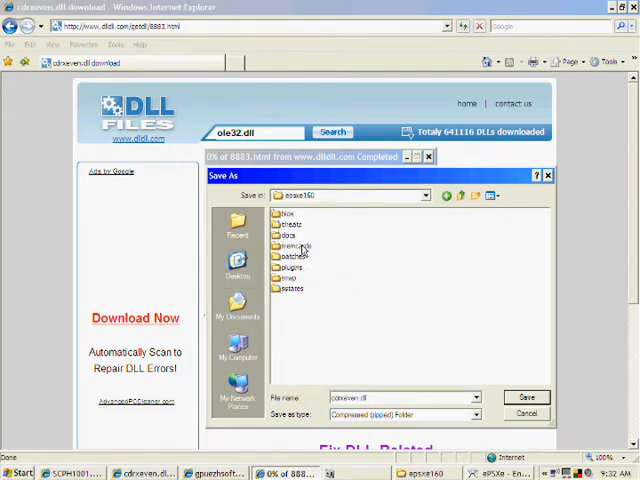
{"action": "mouse_move", "coordinate": [336, 232]}
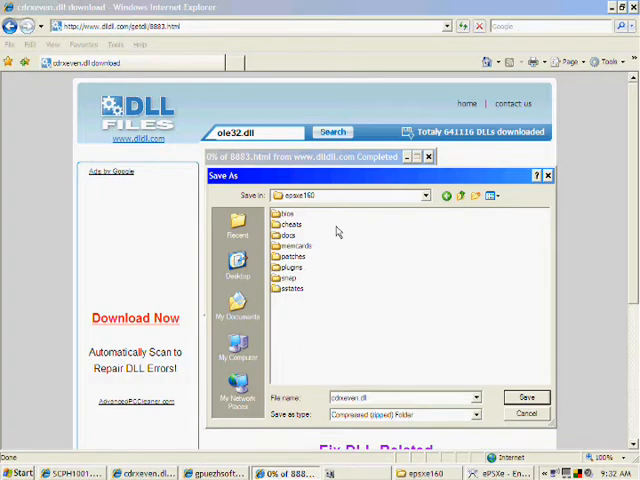
{"action": "mouse_move", "coordinate": [308, 280]}
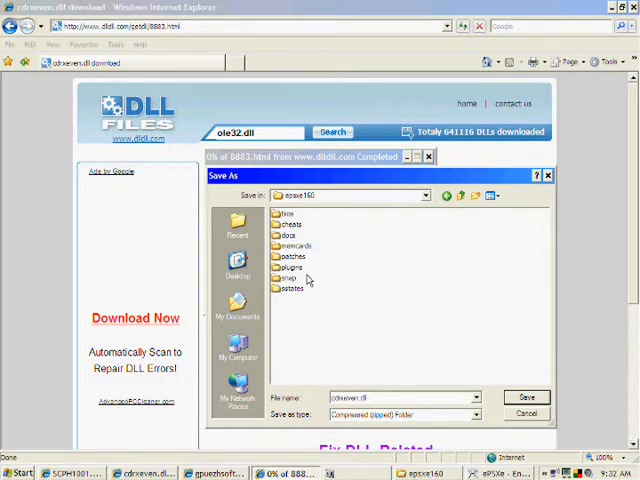
{"action": "double_click", "coordinate": [290, 268]}
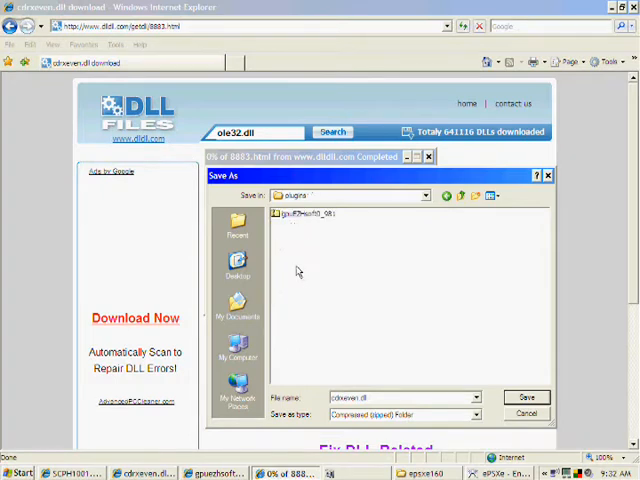
{"action": "mouse_move", "coordinate": [480, 356]}
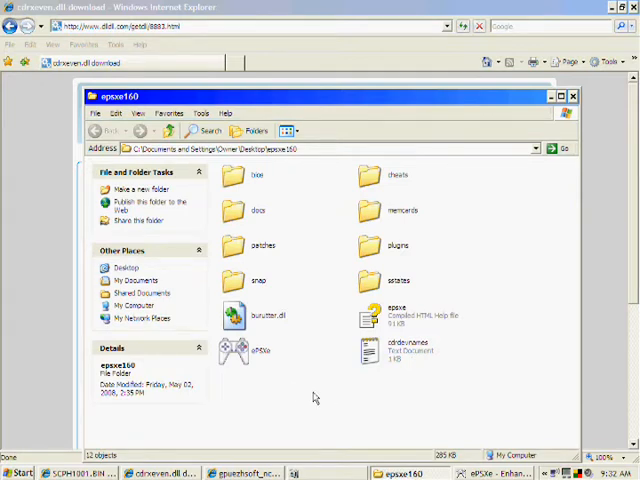
{"action": "mouse_move", "coordinate": [338, 382]}
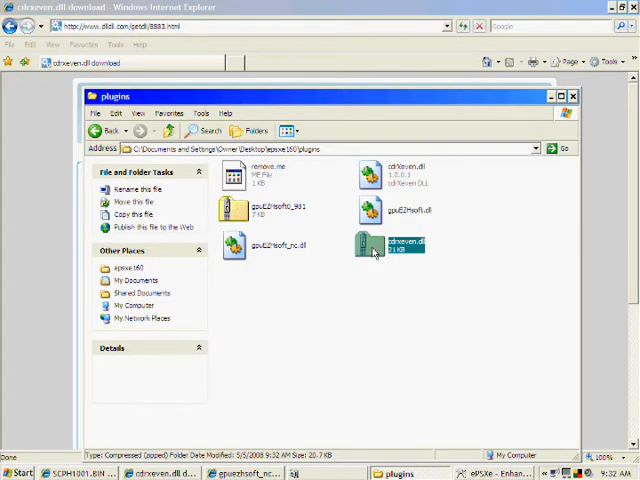
Extract cdrseven.dll from the downloaded zip by cutting it from the archive
{"action": "double_click", "coordinate": [388, 244]}
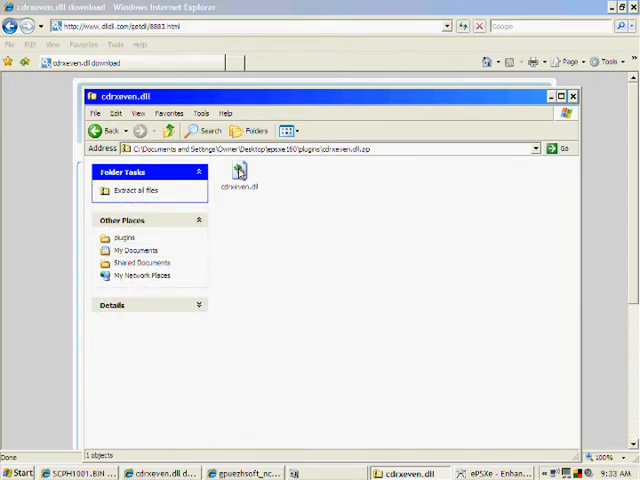
{"action": "left_click", "coordinate": [238, 174]}
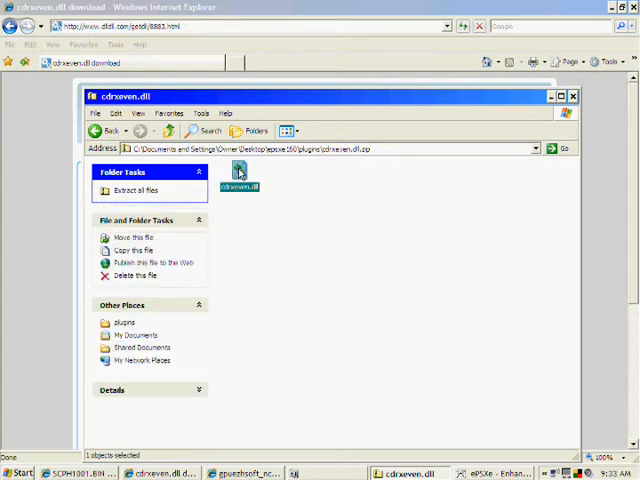
{"action": "right_click", "coordinate": [240, 176]}
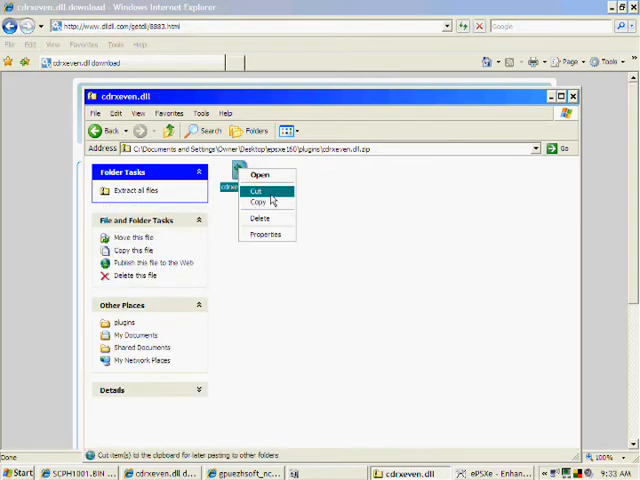
{"action": "left_click", "coordinate": [256, 192]}
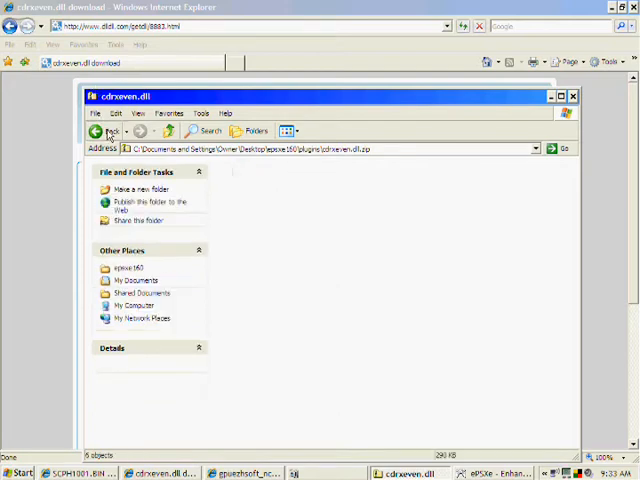
Paste cdrseven.dll into the plugins folder, replacing the existing copy
{"action": "left_click", "coordinate": [100, 132]}
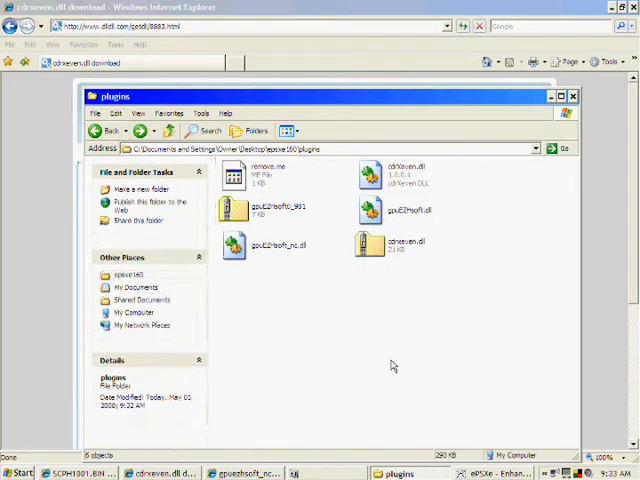
{"action": "right_click", "coordinate": [390, 364]}
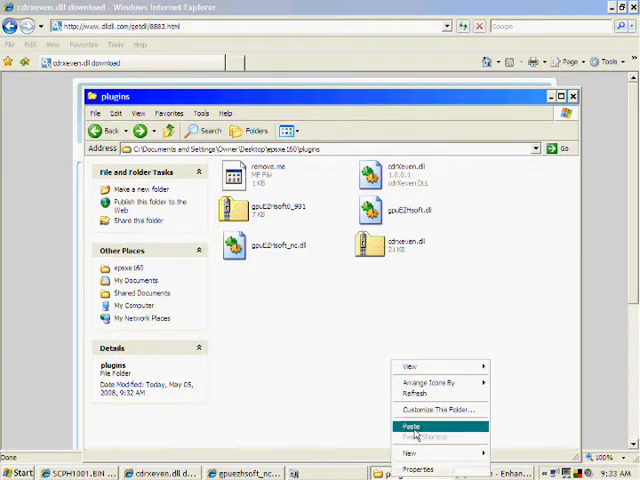
{"action": "left_click", "coordinate": [410, 422]}
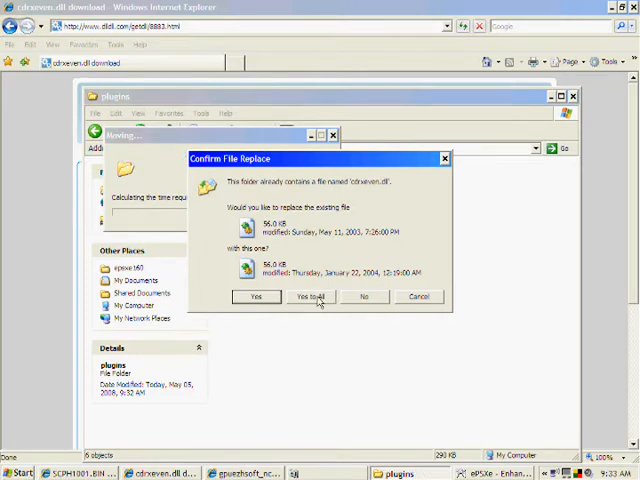
{"action": "left_click", "coordinate": [310, 296]}
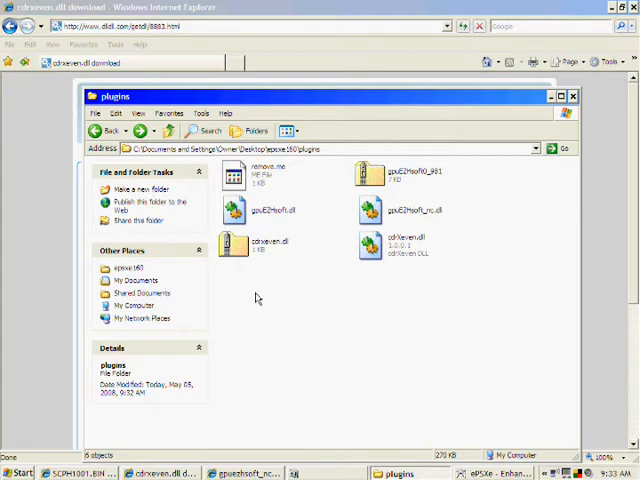
{"action": "mouse_move", "coordinate": [412, 344]}
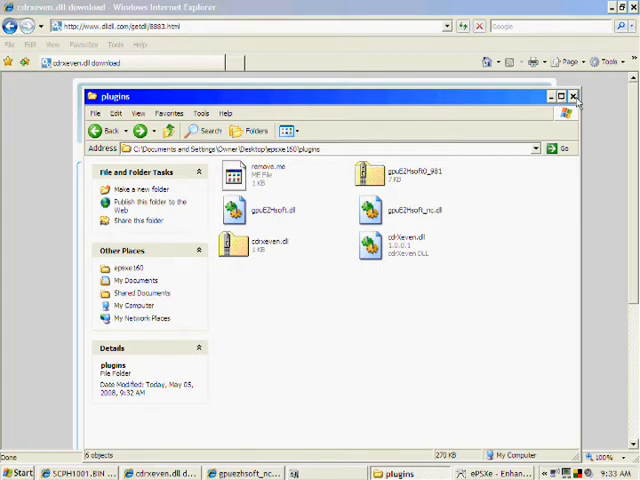
Return to the DLL-files page for the gpuazhsoft_nc.dll video plugin download
{"action": "left_click", "coordinate": [574, 96]}
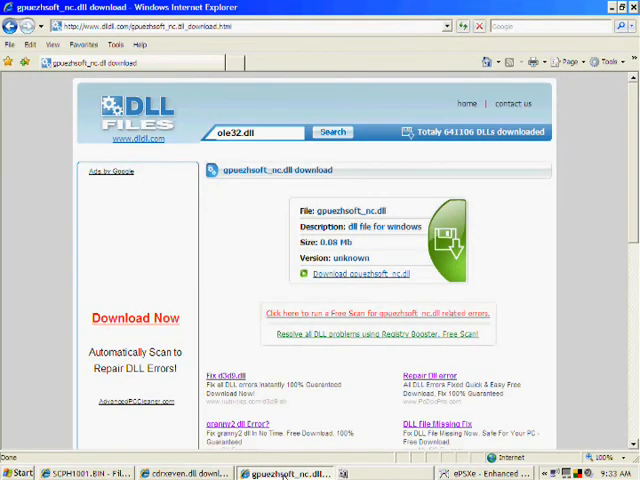
{"action": "mouse_move", "coordinate": [352, 380]}
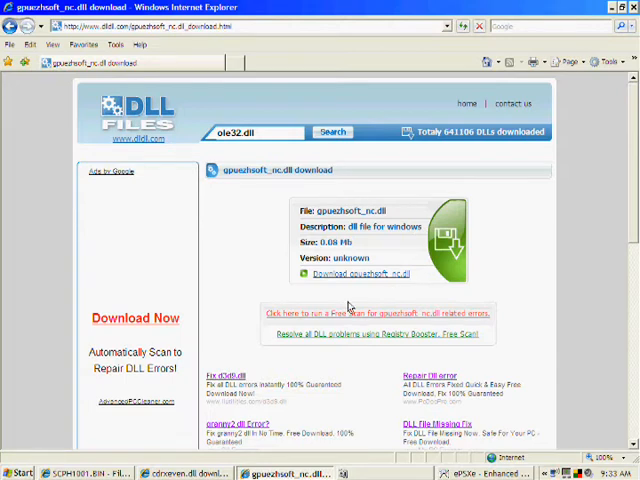
{"action": "mouse_move", "coordinate": [342, 298]}
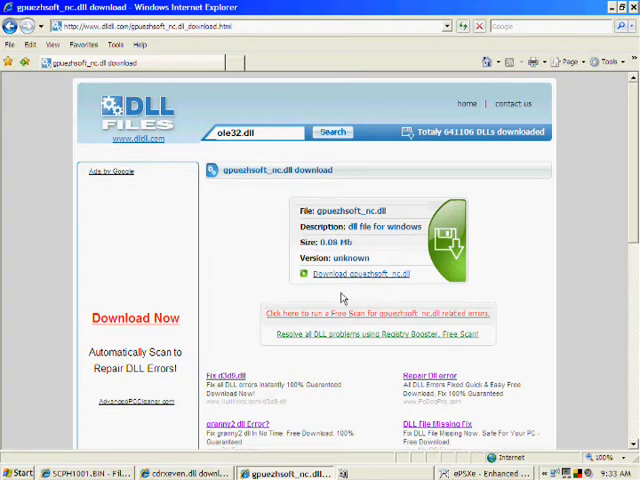
{"action": "mouse_move", "coordinate": [504, 304]}
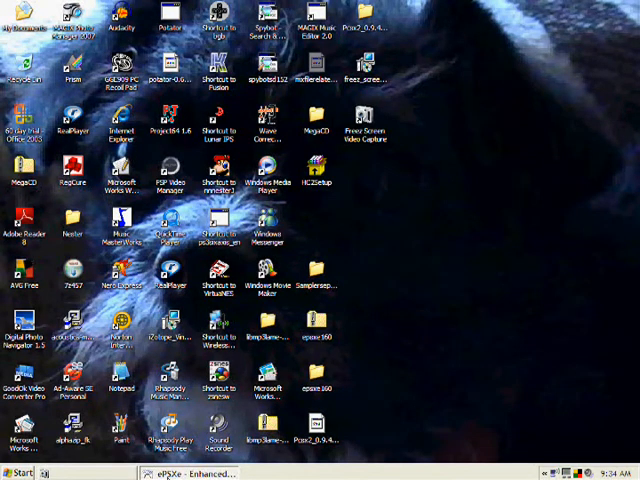
Relaunch ePSXe and select the soft video driver via Config > Video, opening its options
{"action": "left_click", "coordinate": [190, 472]}
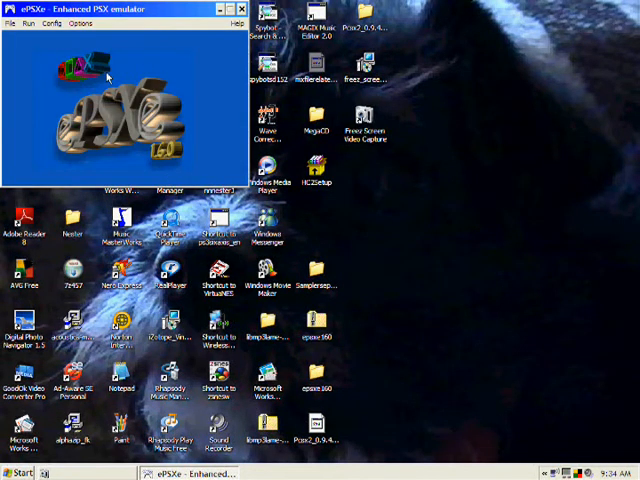
{"action": "left_click", "coordinate": [52, 22]}
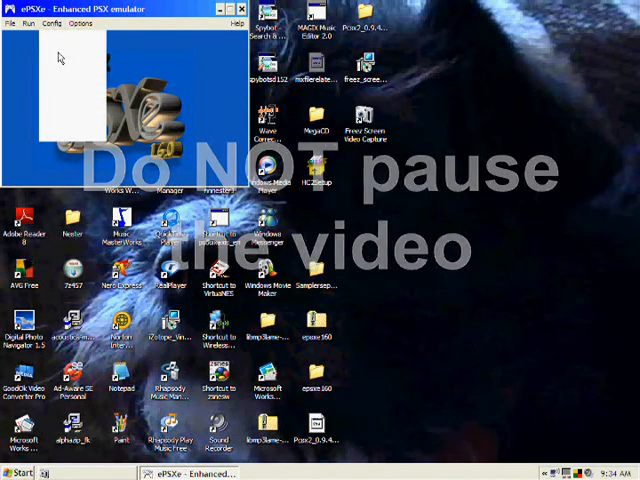
{"action": "left_click", "coordinate": [62, 18]}
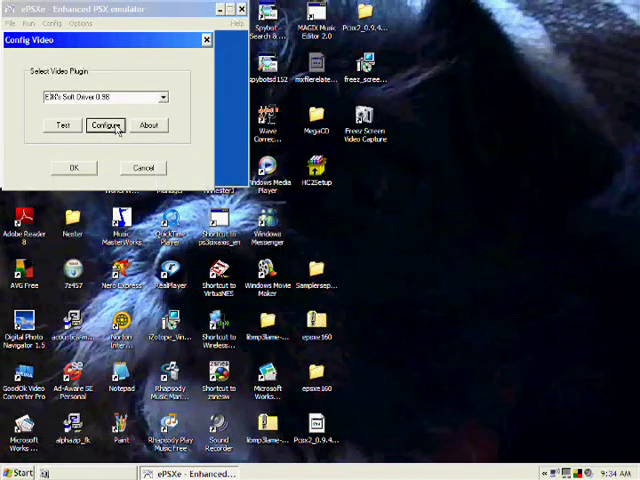
{"action": "left_click", "coordinate": [104, 124]}
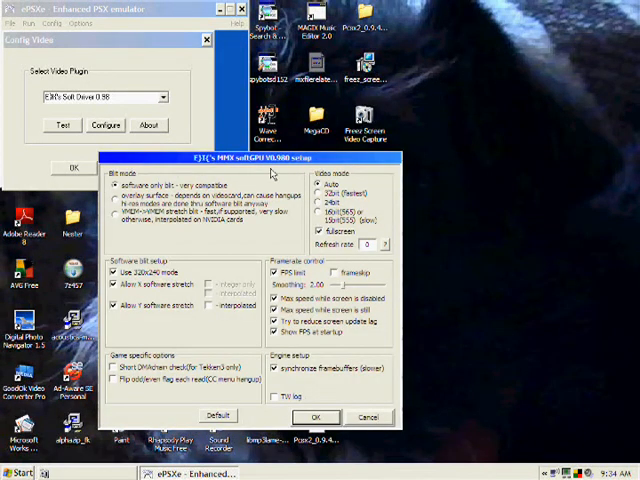
{"action": "mouse_move", "coordinate": [488, 390]}
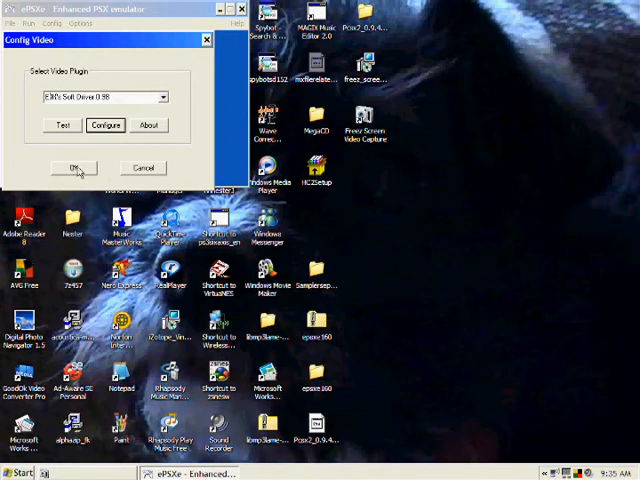
Confirm the video plugin, then select the CDR CD-ROM plugin and accept its drive settings
{"action": "left_click", "coordinate": [72, 168]}
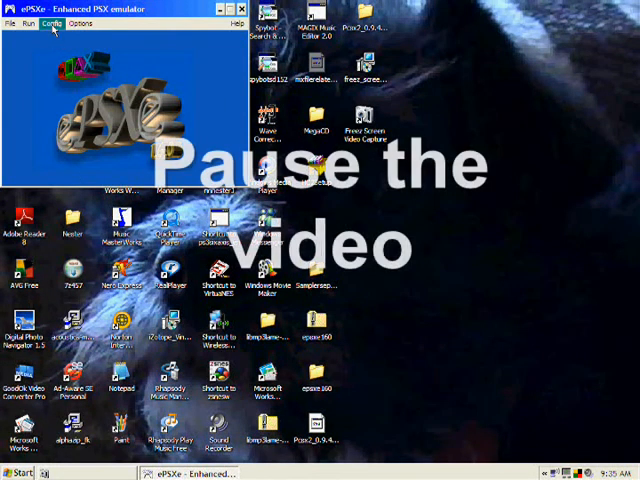
{"action": "left_click", "coordinate": [56, 22]}
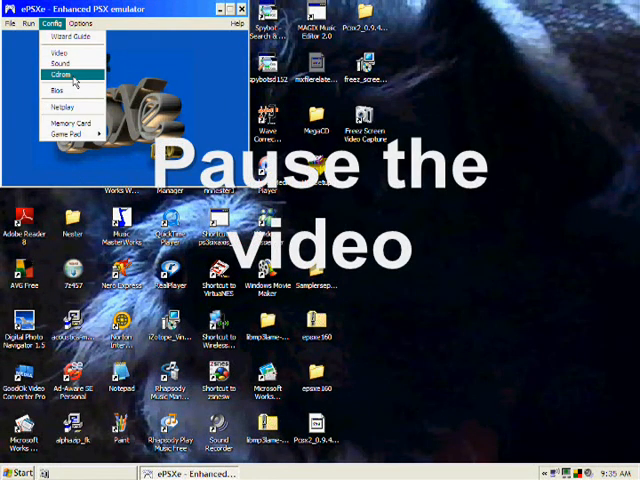
{"action": "left_click", "coordinate": [60, 72]}
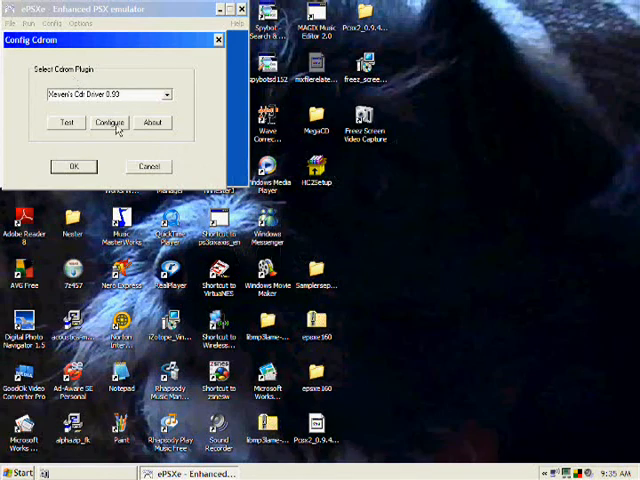
{"action": "left_click", "coordinate": [104, 122]}
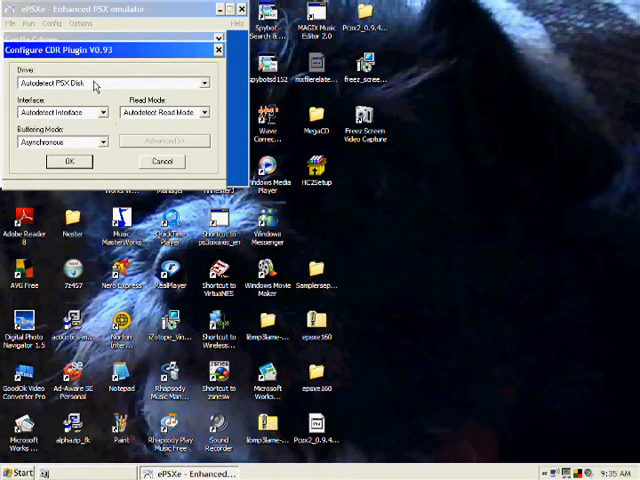
{"action": "mouse_move", "coordinate": [160, 160]}
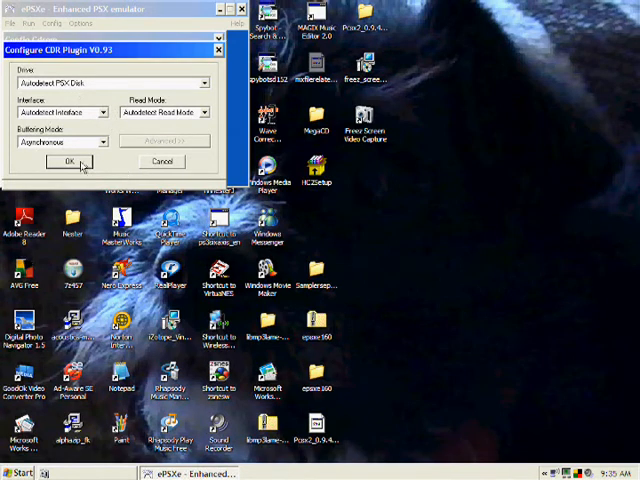
{"action": "left_click", "coordinate": [68, 160]}
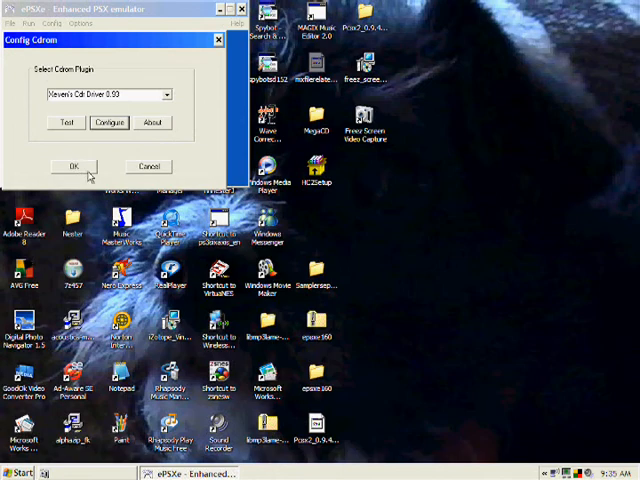
{"action": "left_click", "coordinate": [72, 166]}
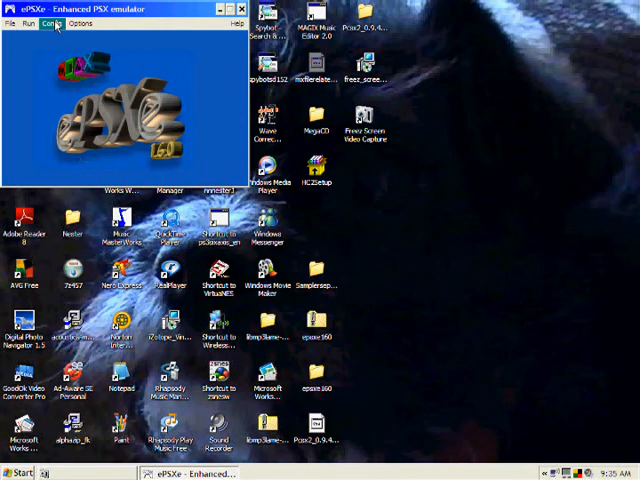
Set the emulator's BIOS to SCPH1001.BIN via Config > Bios and confirm
{"action": "left_click", "coordinate": [50, 16]}
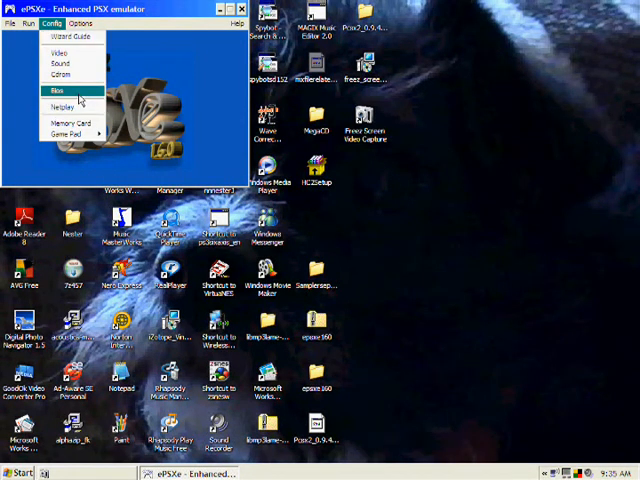
{"action": "left_click", "coordinate": [52, 92]}
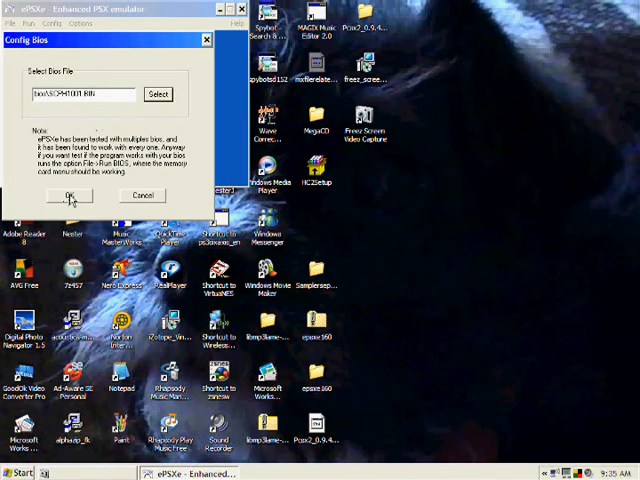
{"action": "left_click", "coordinate": [68, 196]}
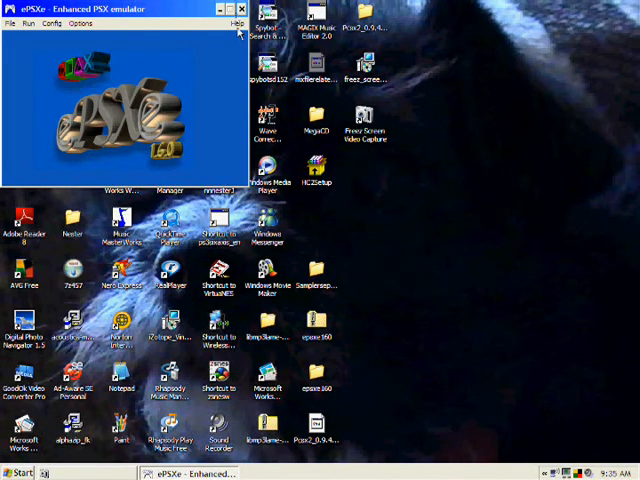